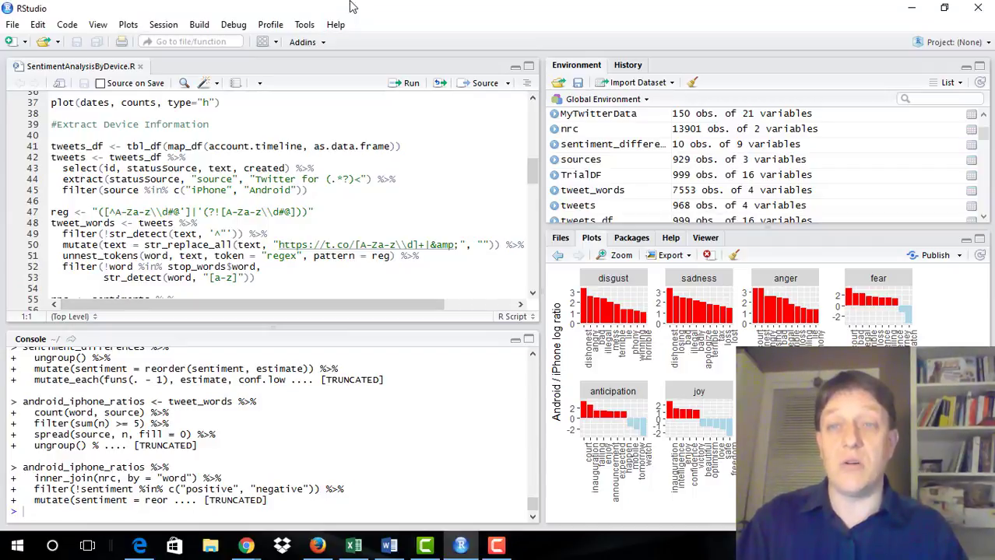
Step: Browse the Tools menu, then clear every object from the Global Environment
{"action": "left_click", "coordinate": [304, 24]}
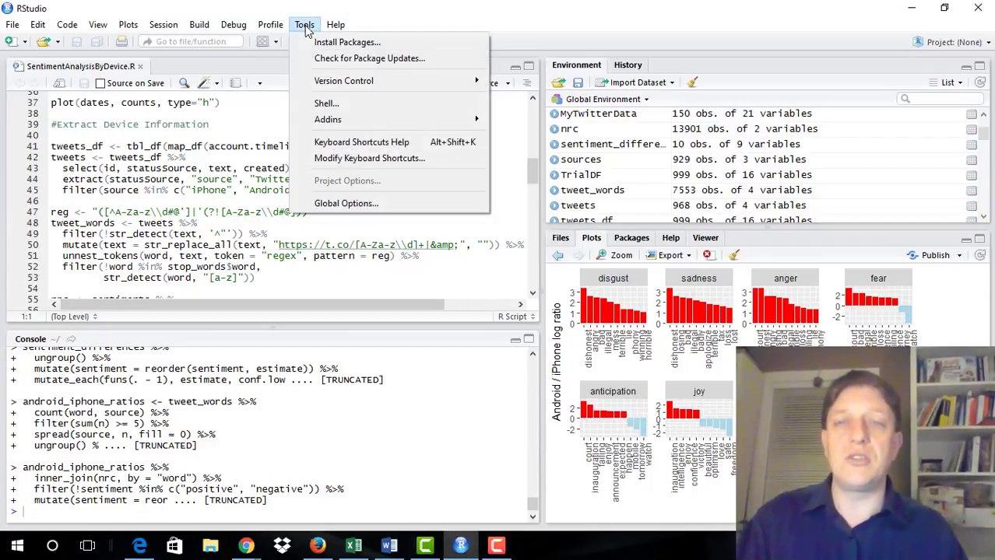
{"action": "left_click", "coordinate": [368, 57]}
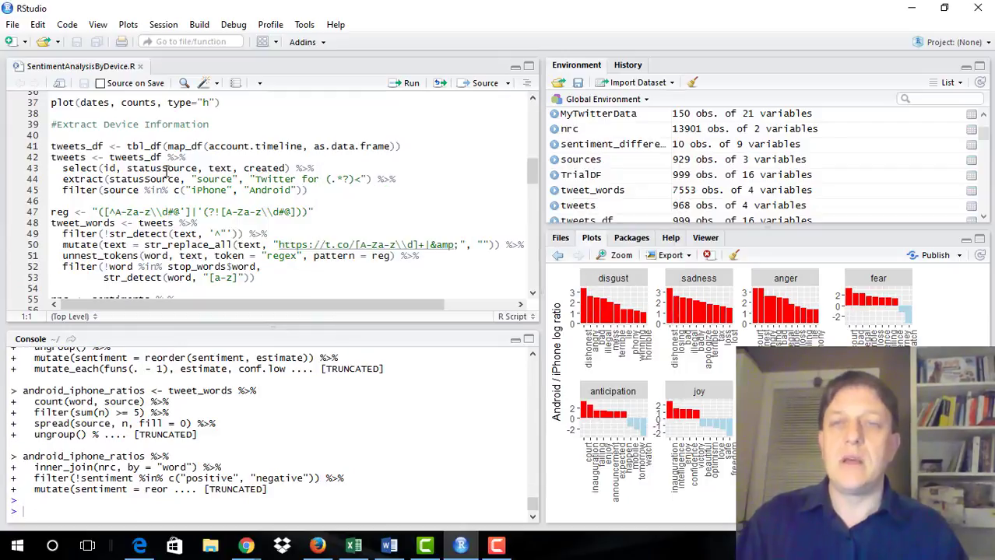
{"action": "mouse_move", "coordinate": [479, 293]}
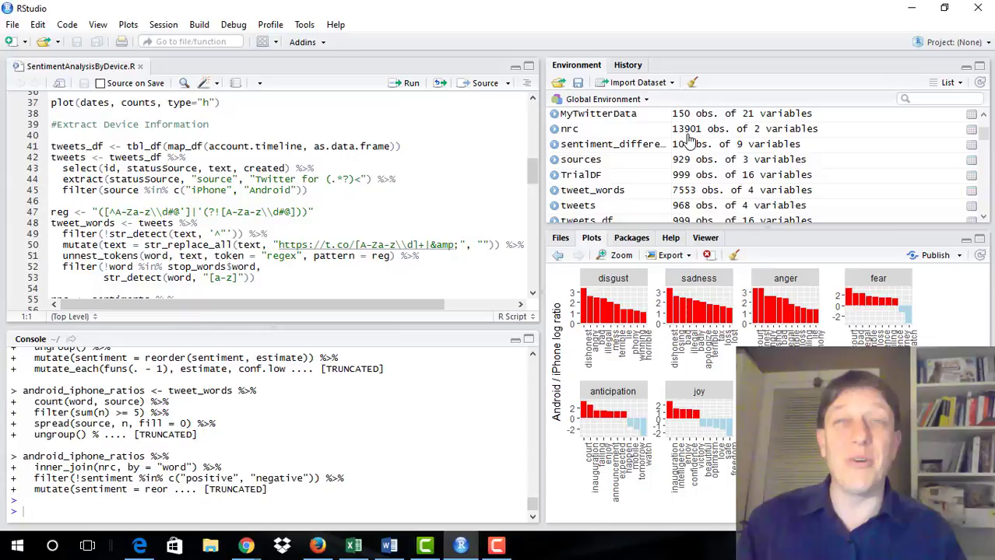
{"action": "mouse_move", "coordinate": [606, 152]}
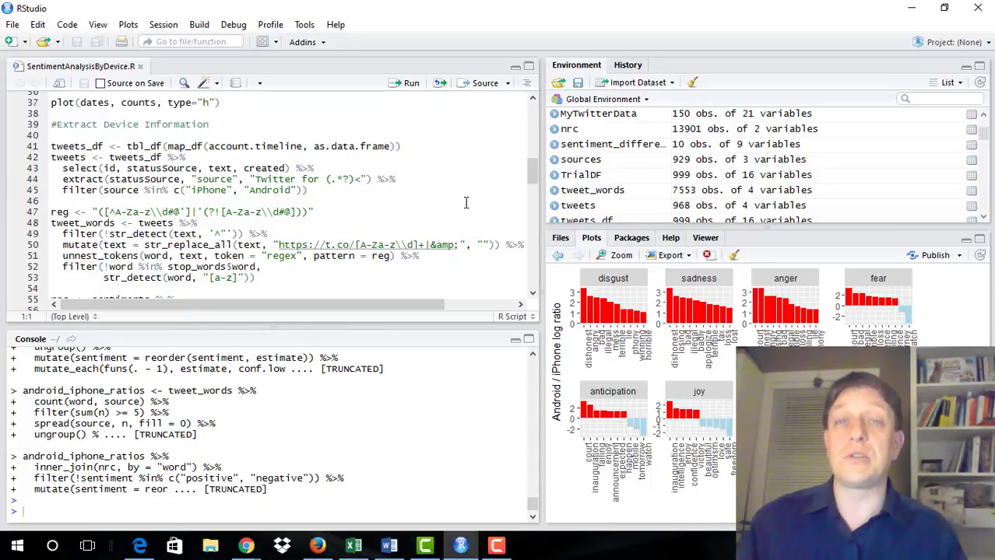
{"action": "mouse_move", "coordinate": [600, 125]}
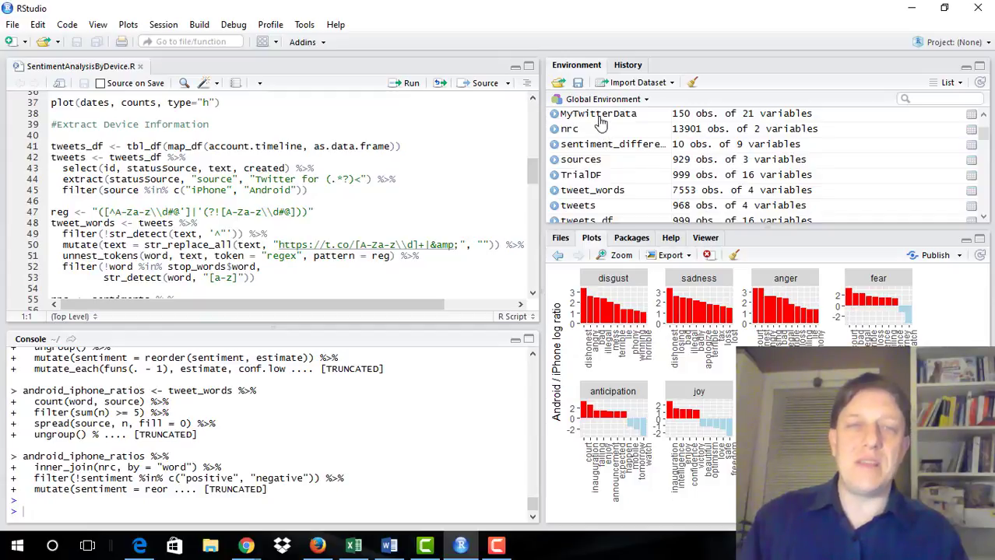
{"action": "mouse_move", "coordinate": [589, 124]}
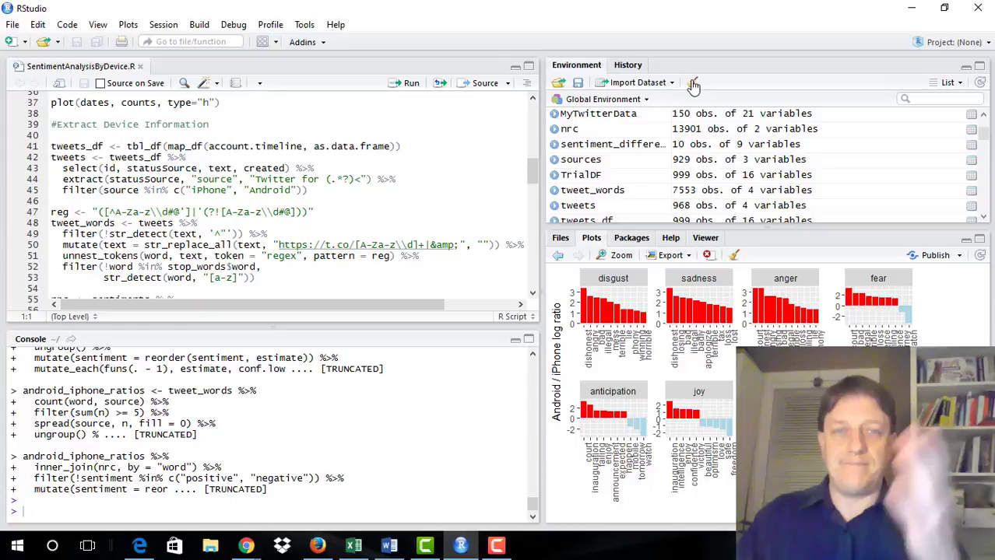
{"action": "mouse_move", "coordinate": [692, 82]}
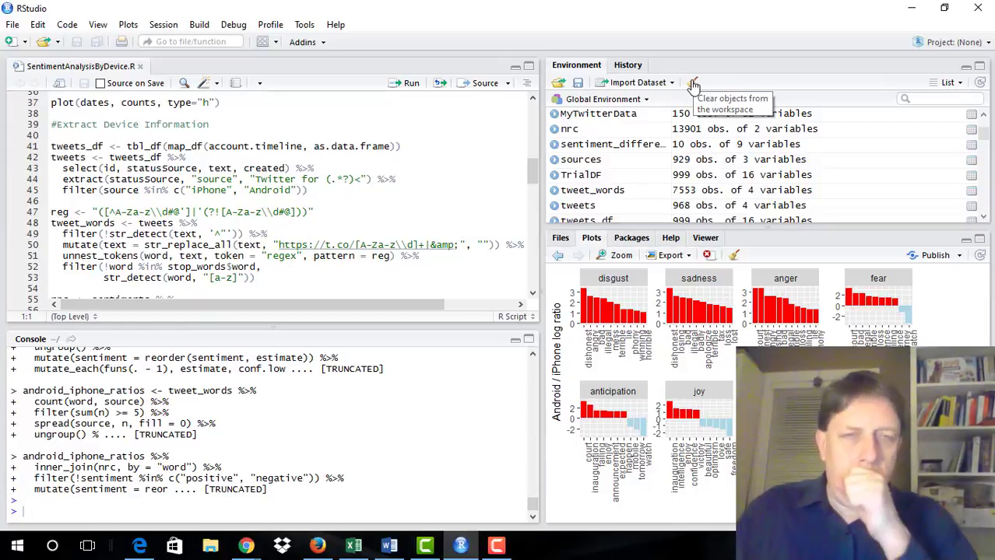
{"action": "left_click", "coordinate": [693, 82]}
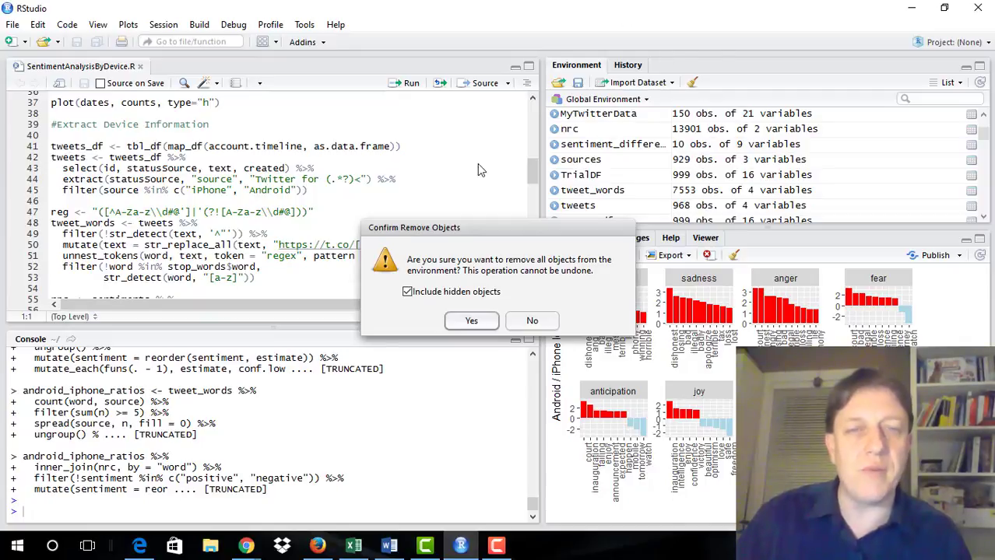
{"action": "left_click", "coordinate": [470, 320]}
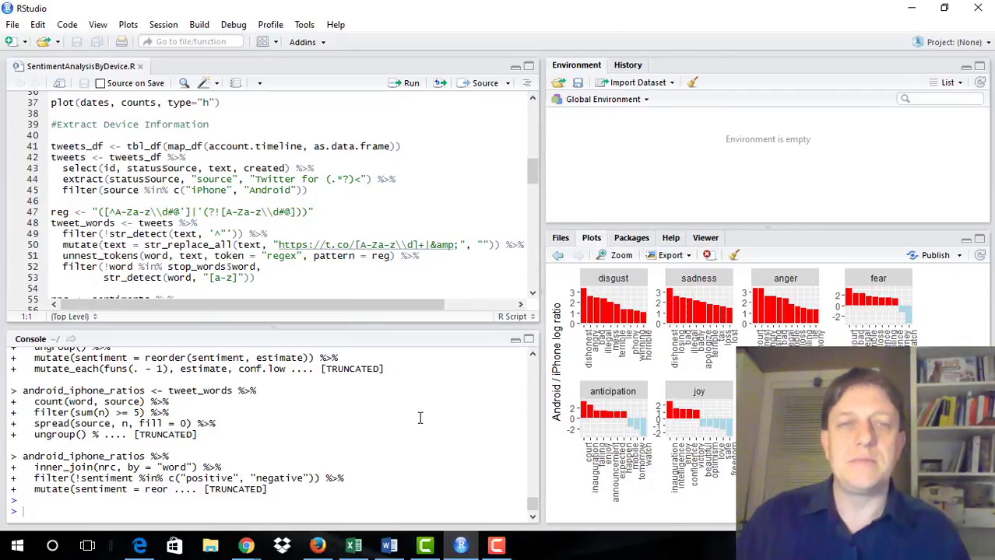
{"action": "mouse_move", "coordinate": [484, 327]}
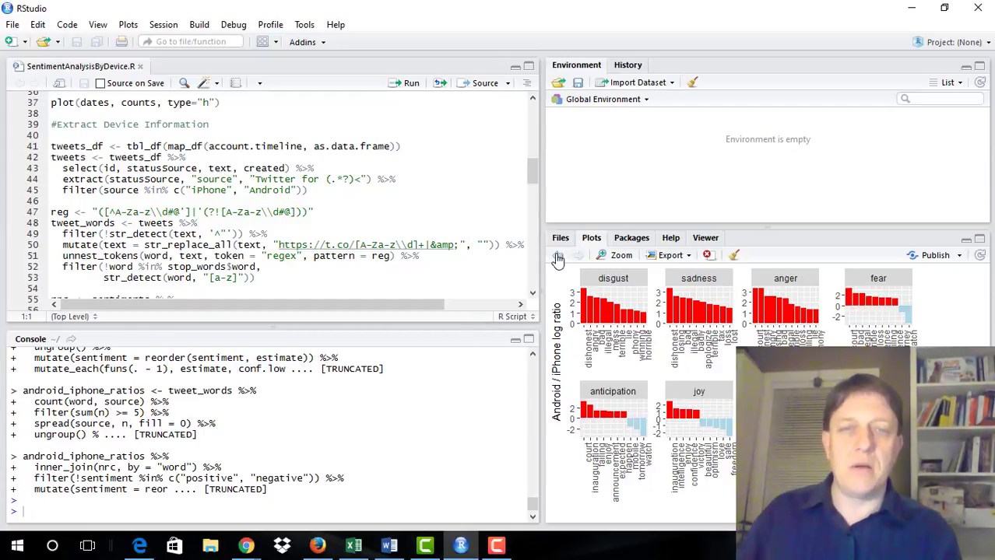
Step: Review earlier sentiment plots, then clear the entire plot history
{"action": "left_click", "coordinate": [578, 255]}
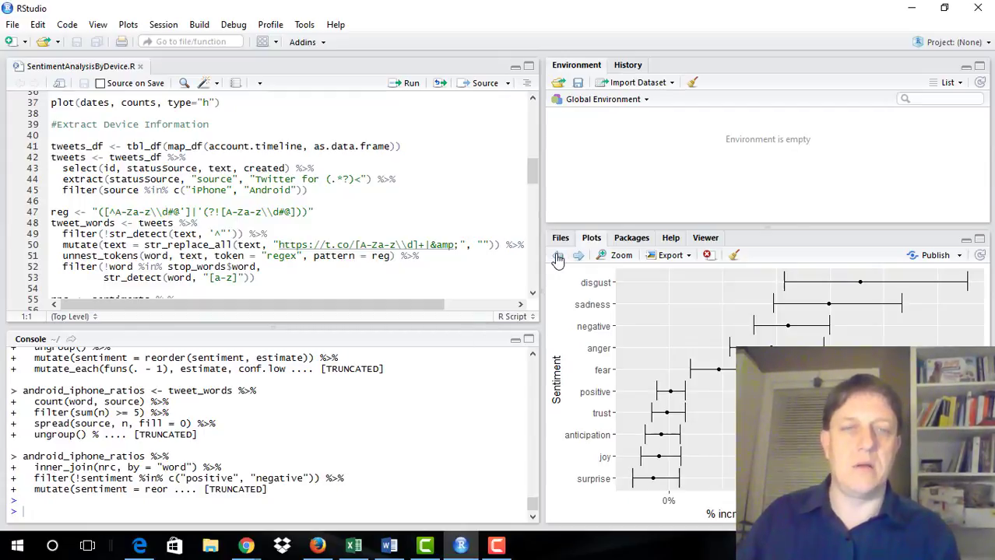
{"action": "left_click", "coordinate": [557, 256]}
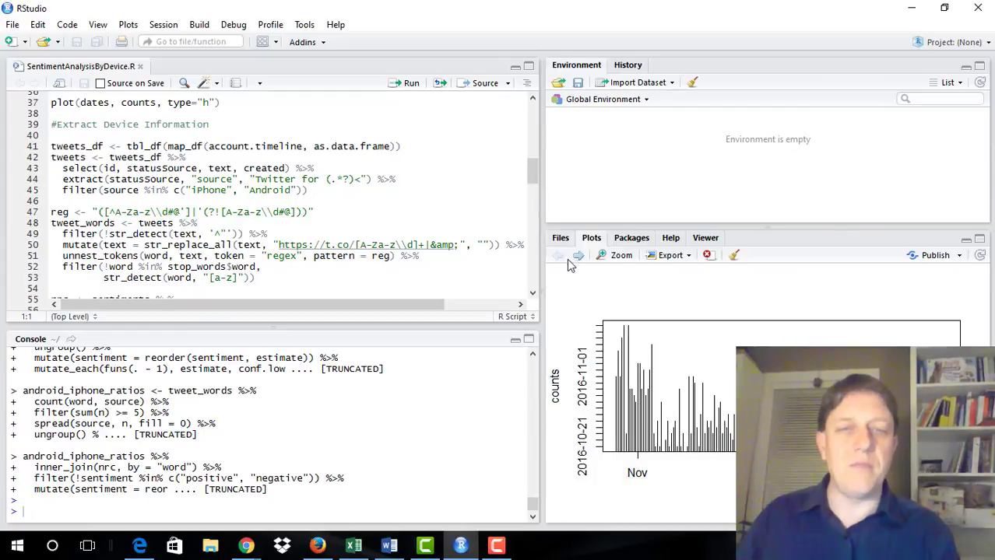
{"action": "left_click", "coordinate": [578, 255]}
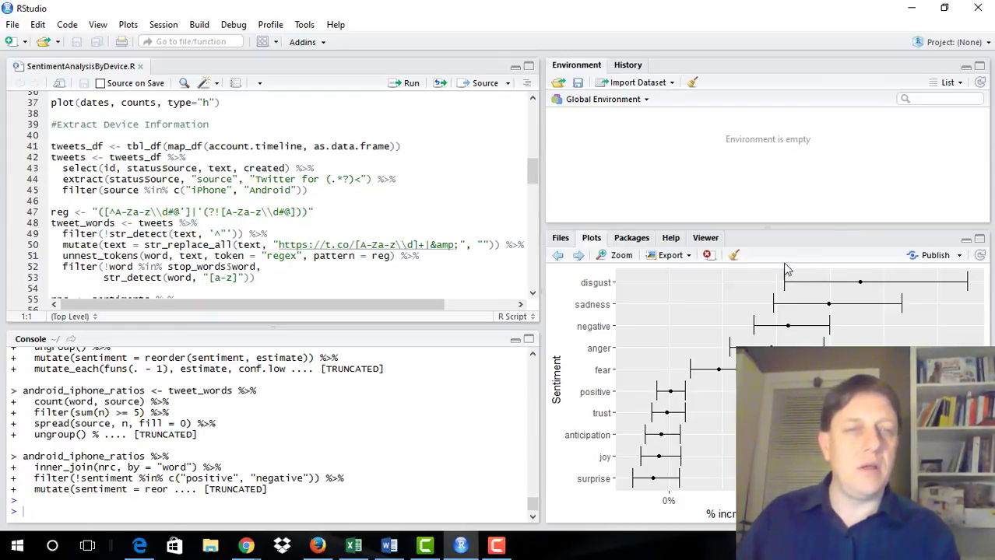
{"action": "mouse_move", "coordinate": [732, 256]}
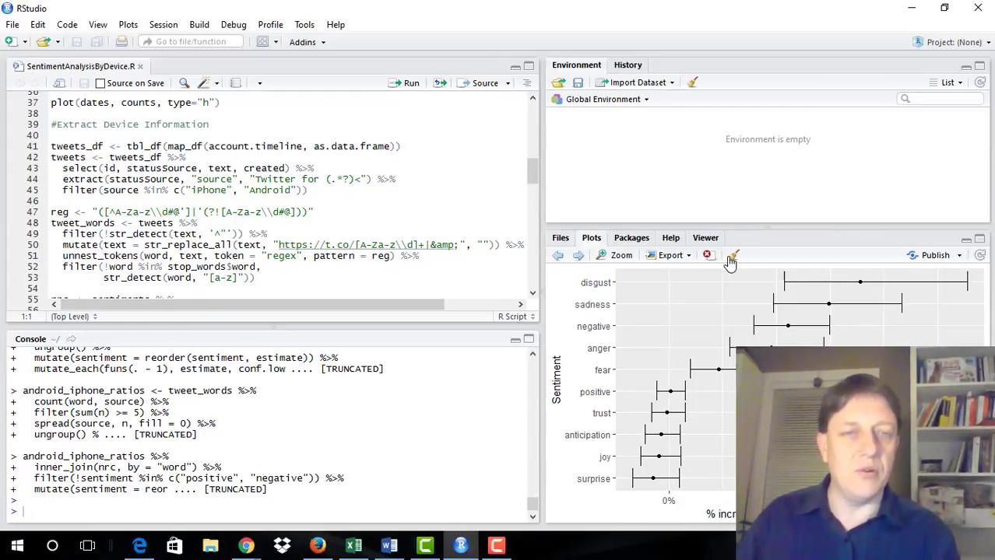
{"action": "left_click", "coordinate": [731, 256]}
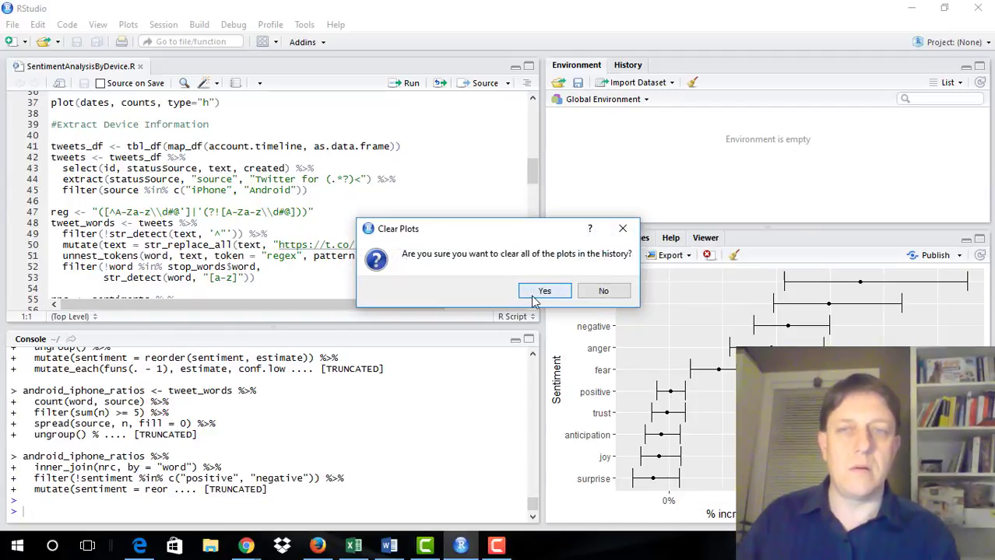
{"action": "left_click", "coordinate": [544, 290]}
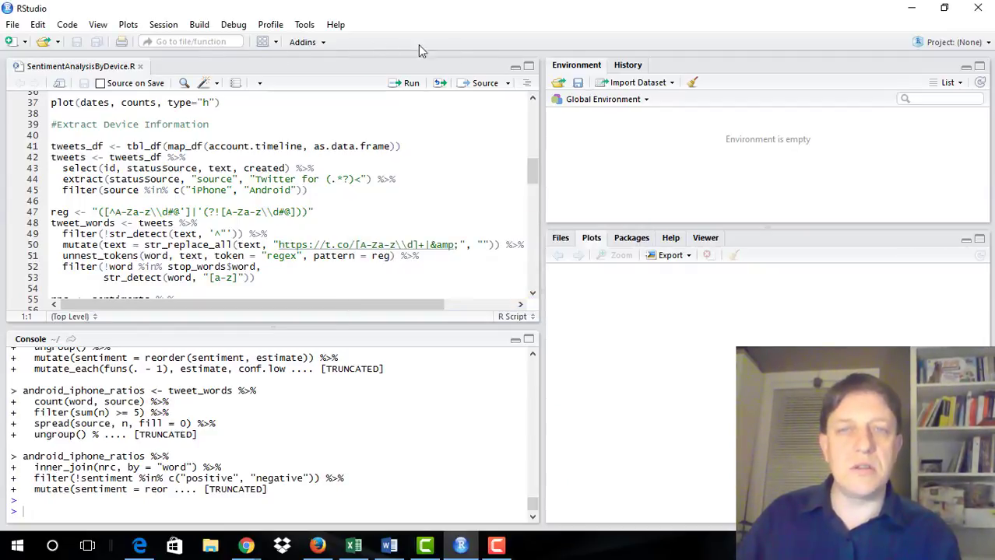
{"action": "mouse_move", "coordinate": [299, 88]}
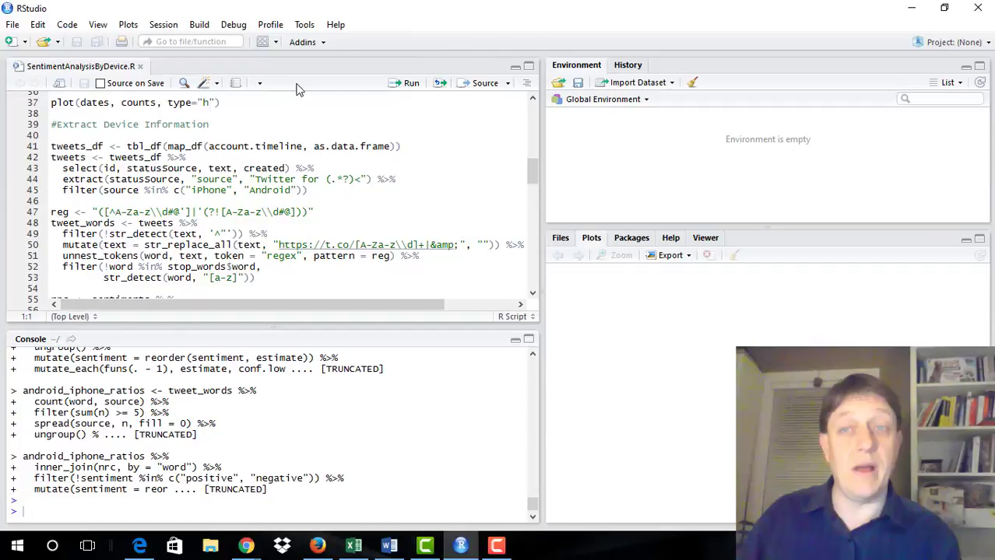
{"action": "mouse_move", "coordinate": [442, 62]}
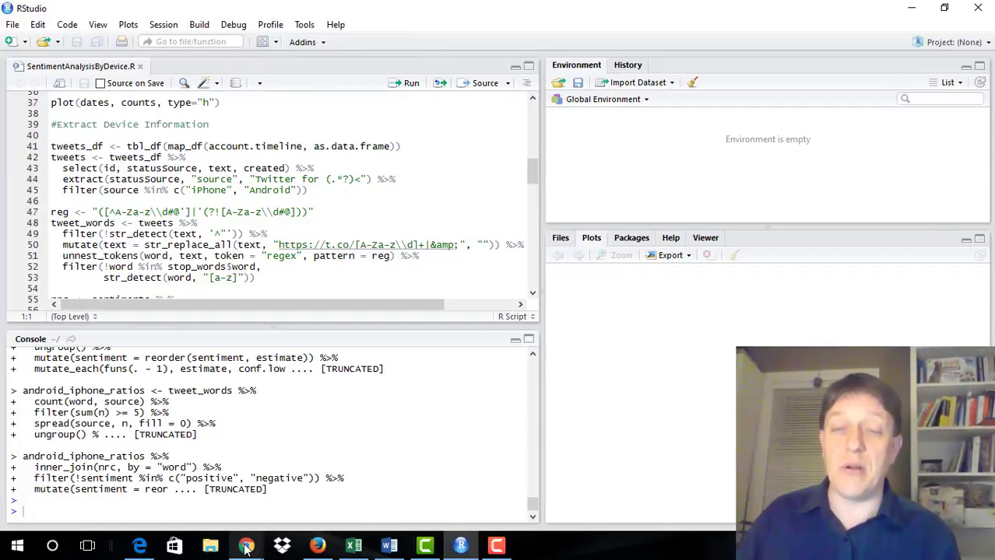
{"action": "left_click", "coordinate": [245, 546]}
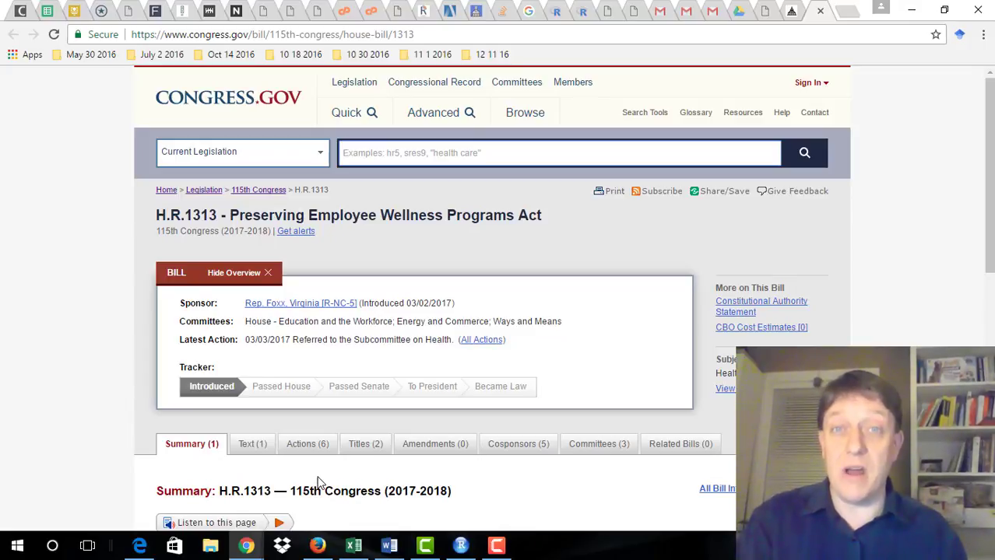
{"action": "left_click", "coordinate": [459, 544]}
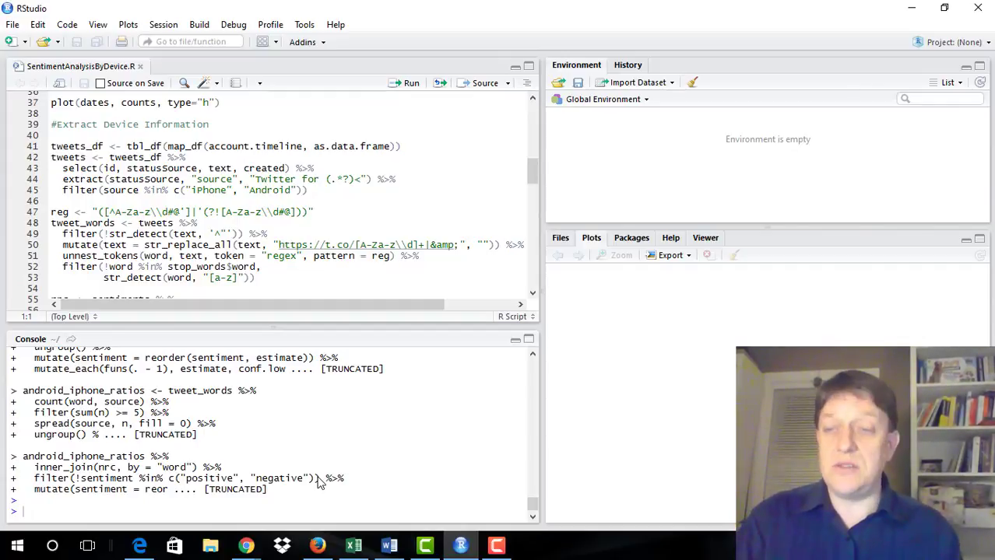
Step: Open Programs and Features from Windows
{"action": "left_click", "coordinate": [17, 545]}
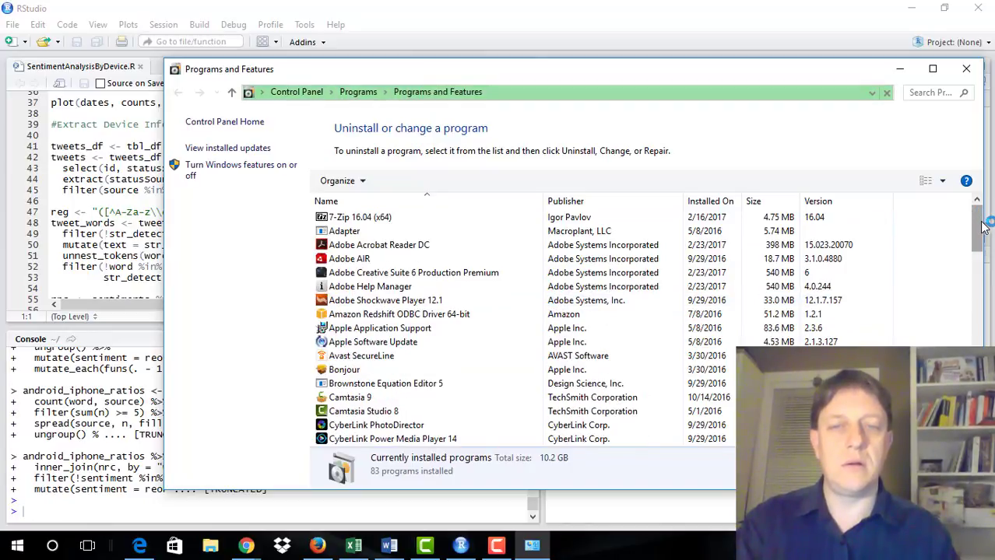
Step: Find R for Windows 3.3.3 and RStudio in the program list, then quit RStudio
{"action": "scroll", "scroll_direction": "down", "scroll_amount": 3}
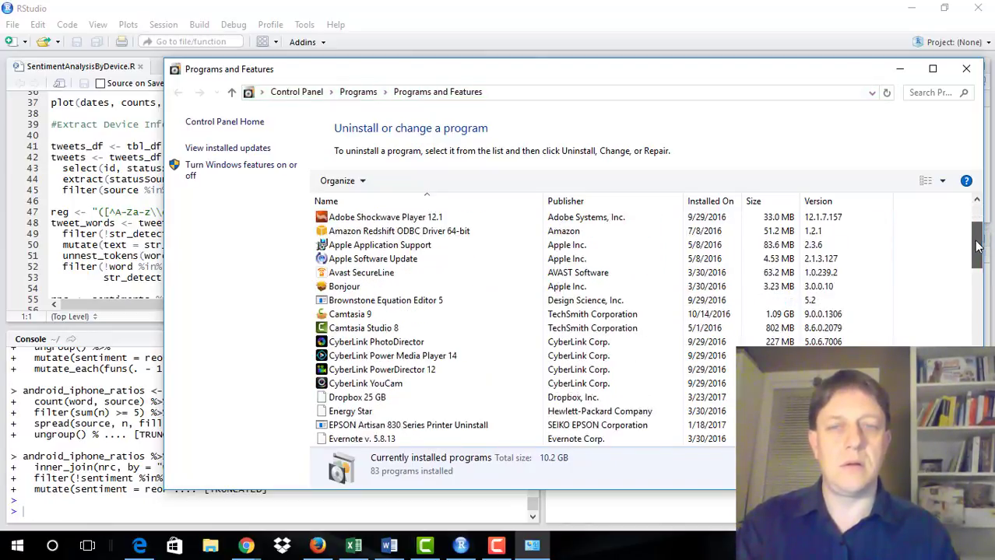
{"action": "scroll", "scroll_direction": "down", "scroll_amount": 3}
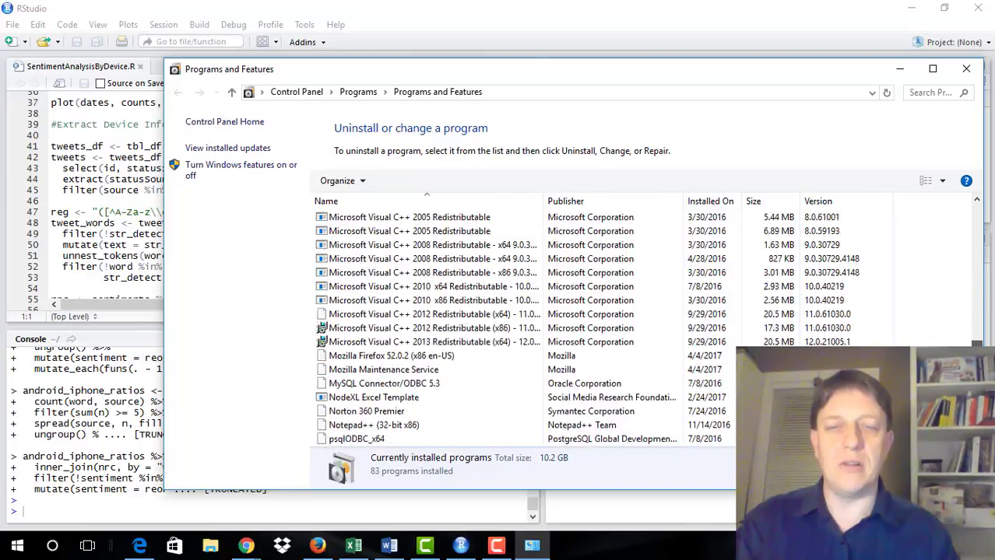
{"action": "scroll", "scroll_direction": "down", "scroll_amount": 3}
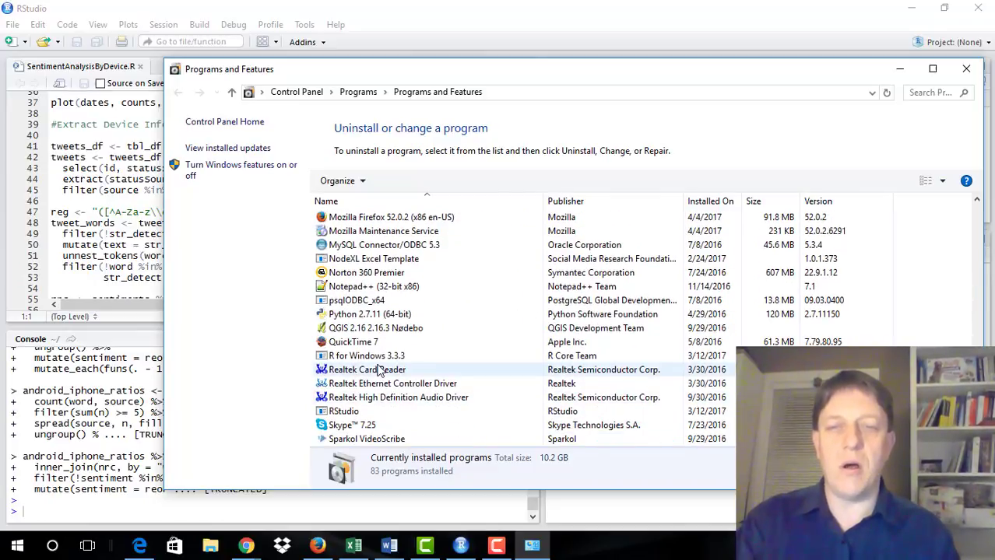
{"action": "left_click", "coordinate": [367, 356]}
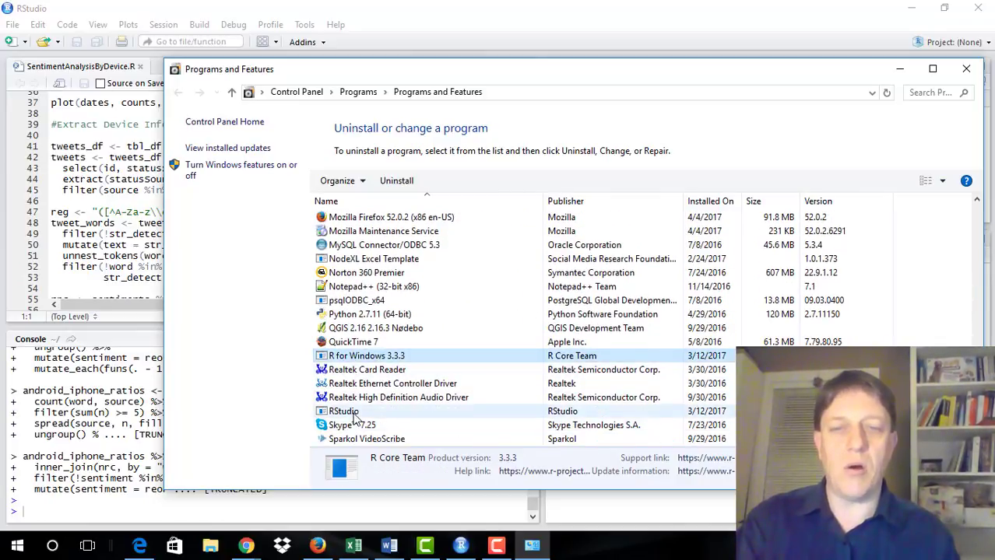
{"action": "left_click", "coordinate": [344, 411]}
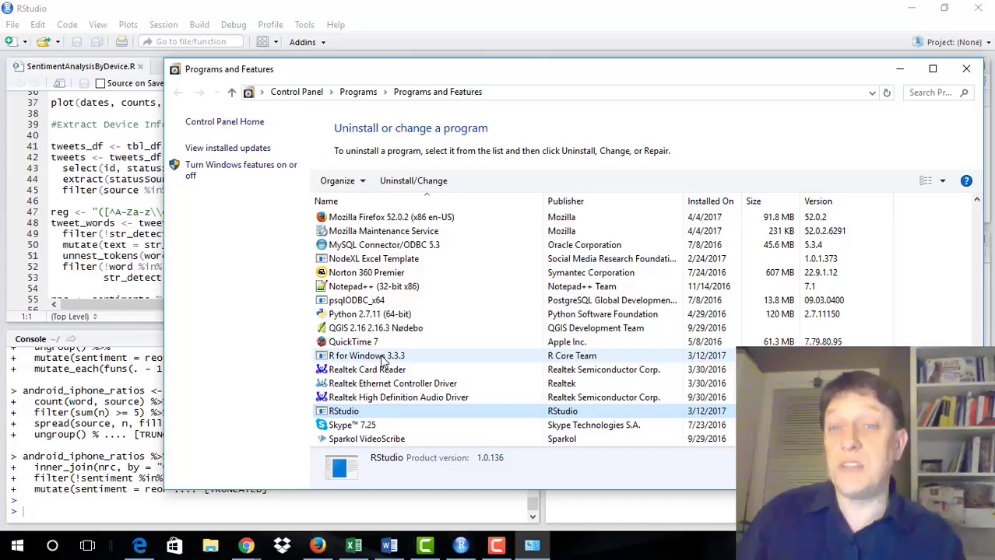
{"action": "left_click", "coordinate": [367, 356]}
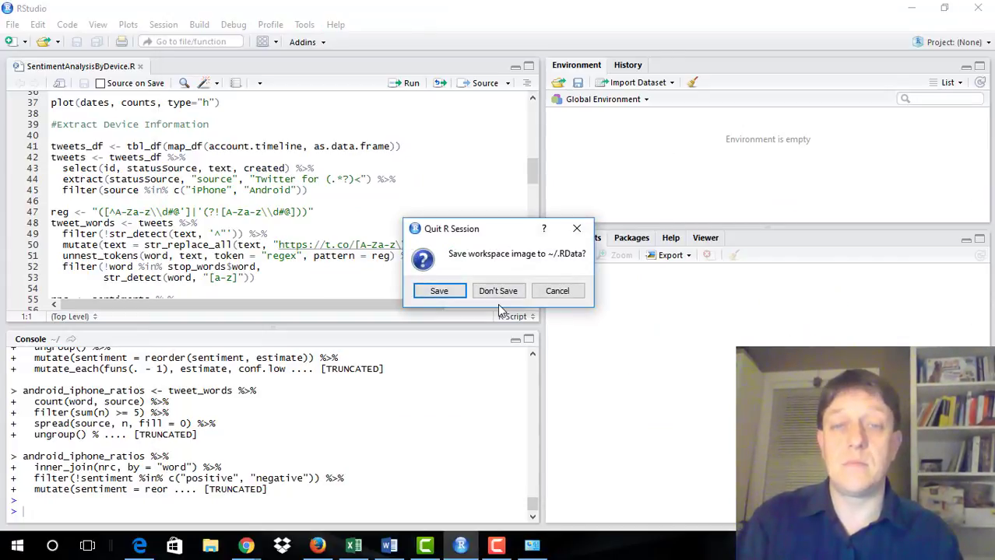
Step: Quit RStudio without saving the workspace and uninstall R for Windows 3.3.3
{"action": "left_click", "coordinate": [498, 291]}
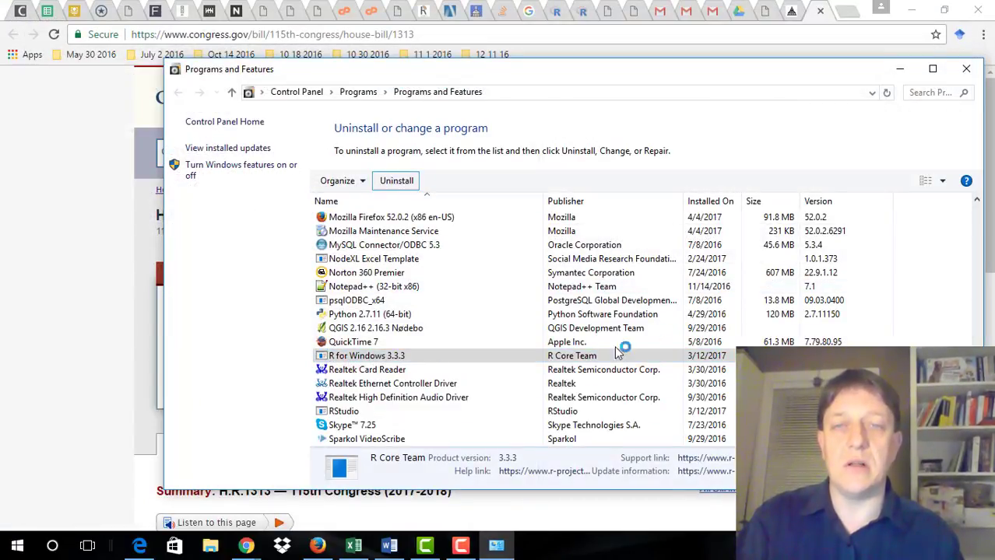
{"action": "left_click", "coordinate": [397, 180]}
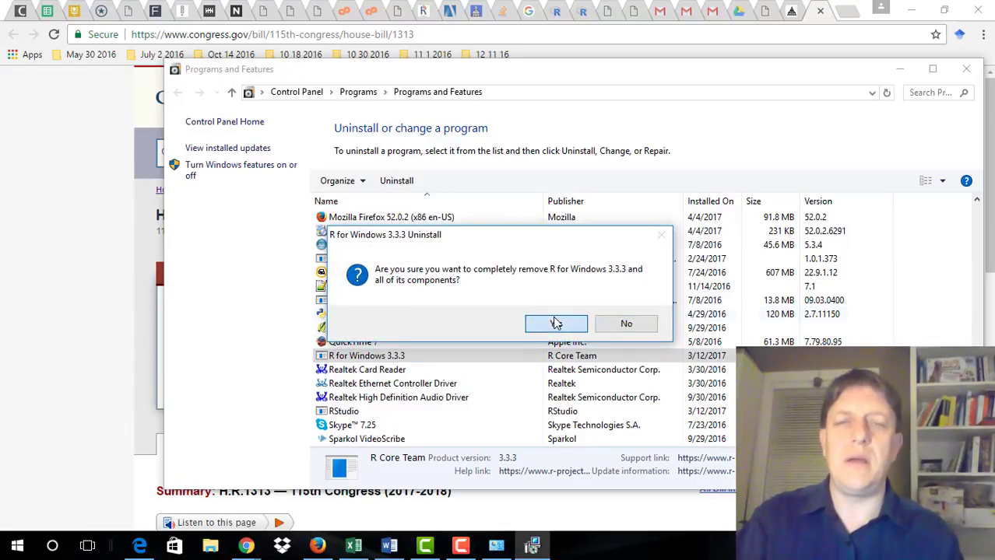
{"action": "left_click", "coordinate": [556, 323]}
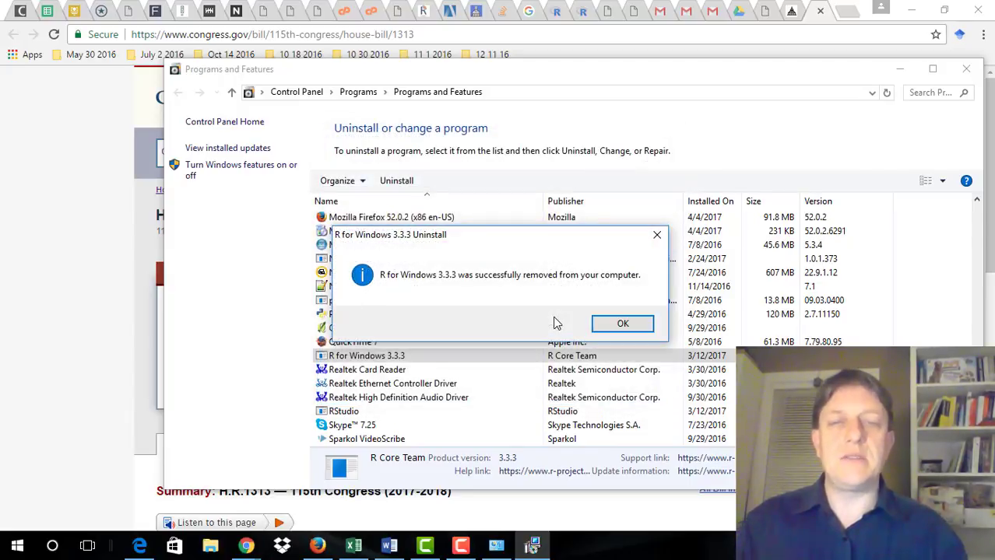
Step: Dismiss the R removal message and launch the RStudio uninstaller from its program folder
{"action": "left_click", "coordinate": [623, 323]}
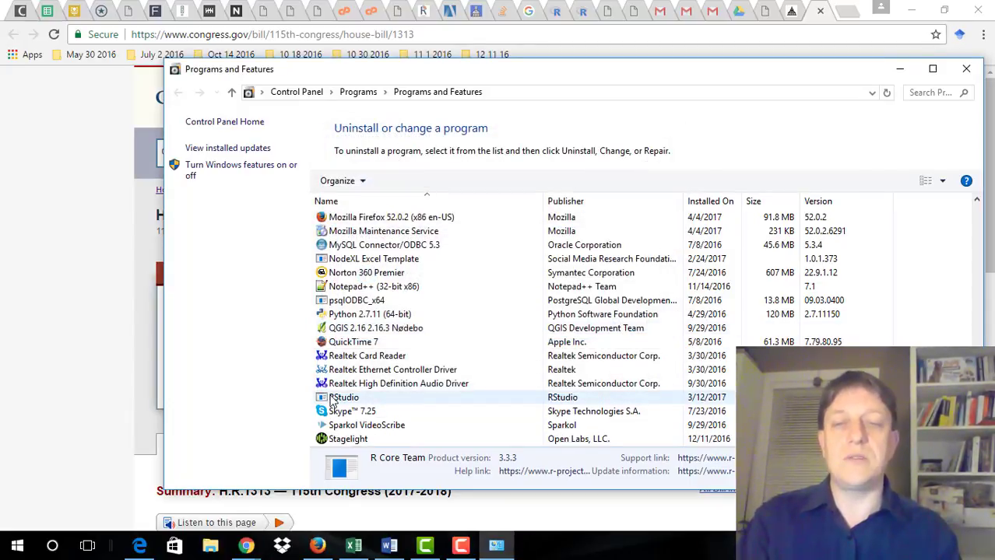
{"action": "left_click", "coordinate": [344, 397]}
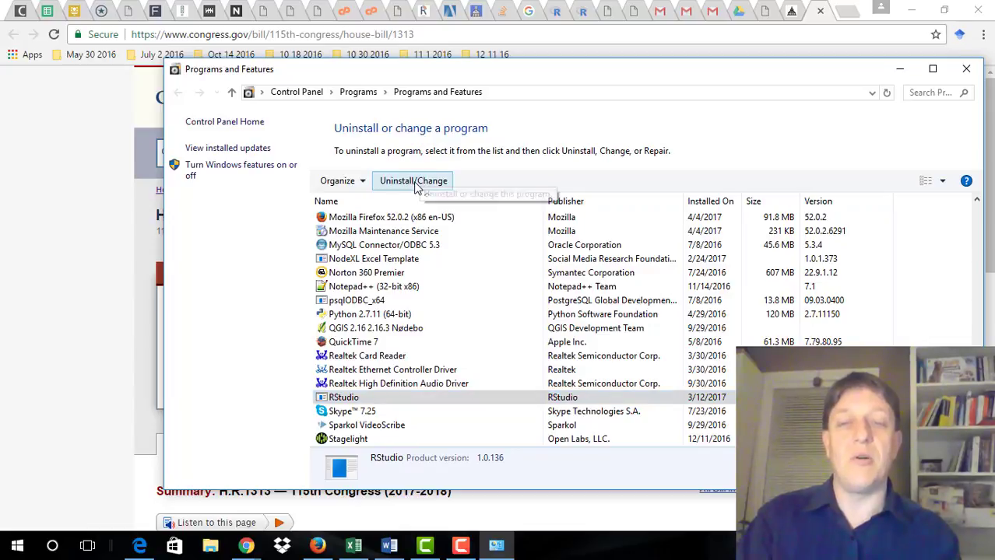
{"action": "left_click", "coordinate": [413, 181]}
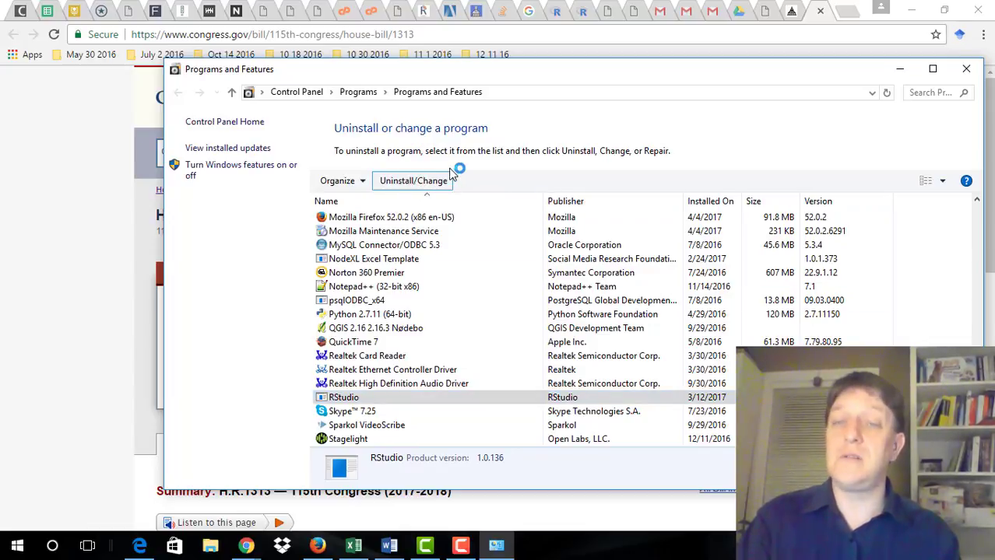
{"action": "left_click", "coordinate": [413, 181]}
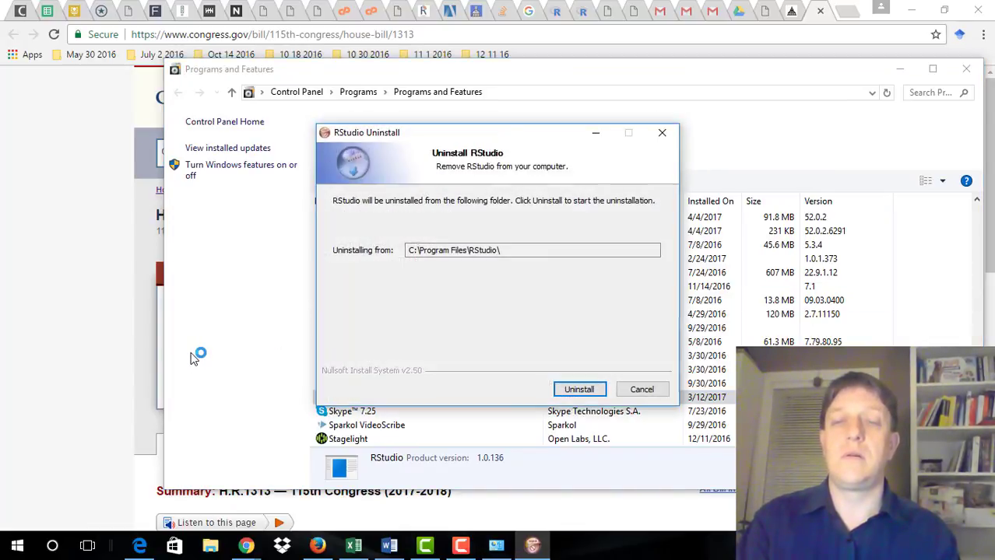
{"action": "left_click", "coordinate": [579, 389]}
{"action": "type", "text": "r-project.org"}
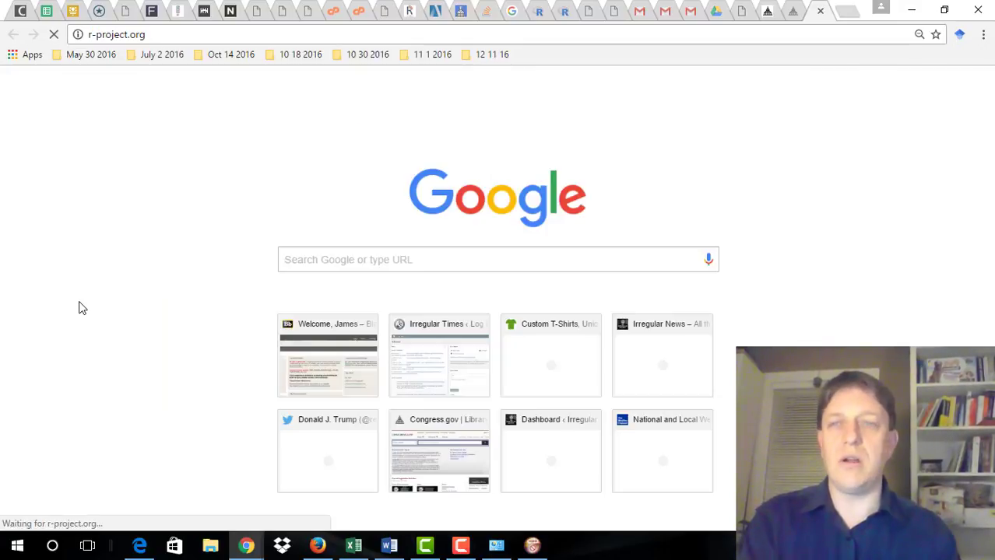
{"action": "mouse_move", "coordinate": [175, 212]}
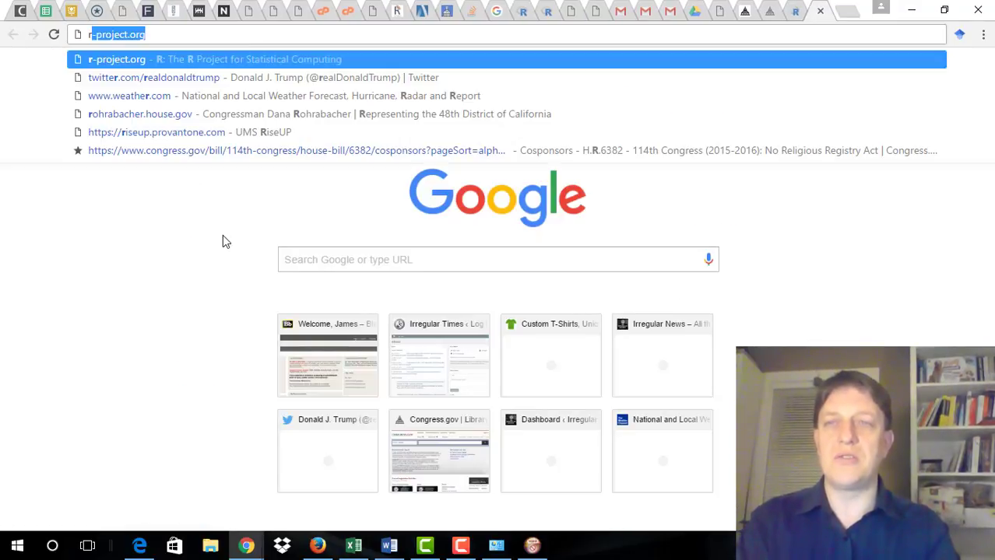
Step: Search 'rstudio' in Chrome's address bar
{"action": "type", "text": "rstudio"}
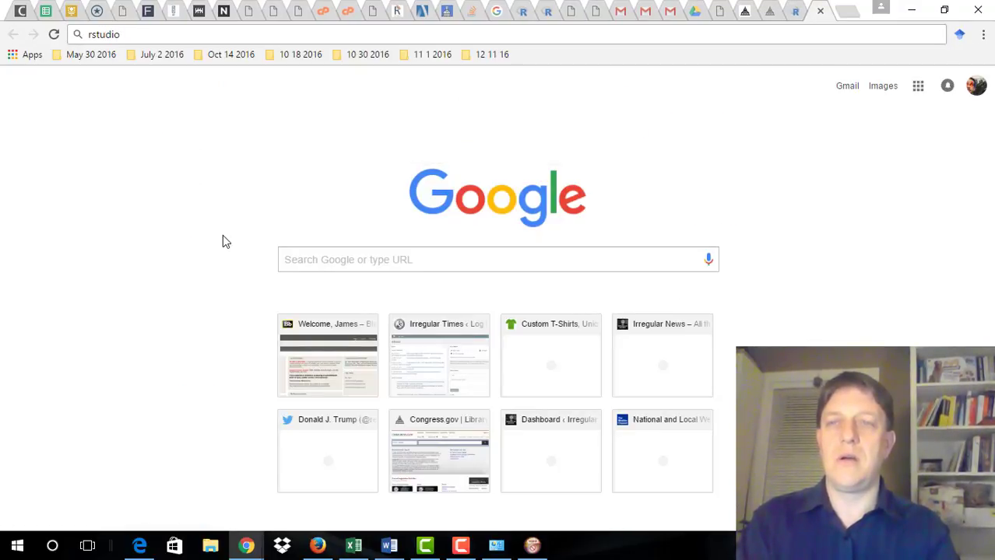
{"action": "key", "text": "Return"}
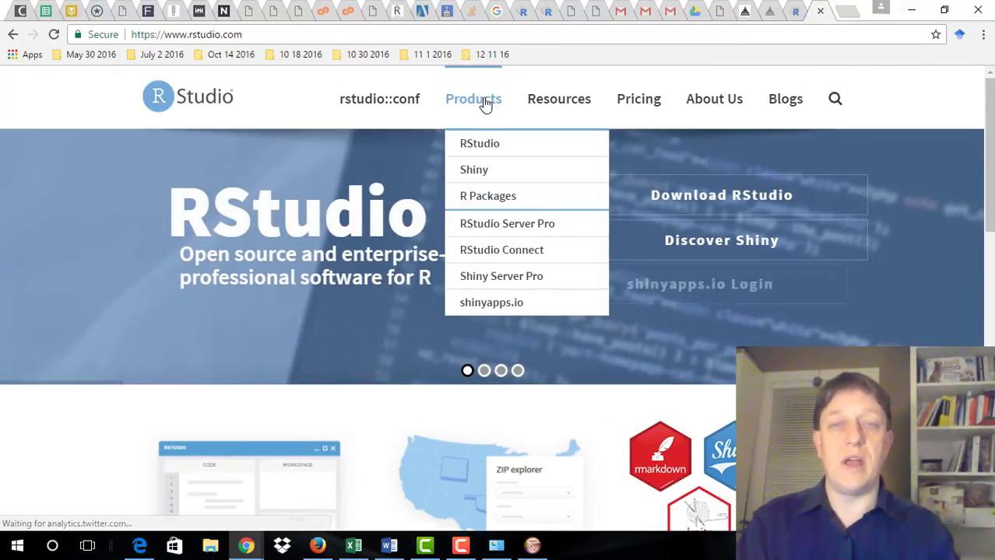
Step: Download the free RStudio Desktop 1.0.136 installer for Windows Vista/7/8/10
{"action": "left_click", "coordinate": [479, 144]}
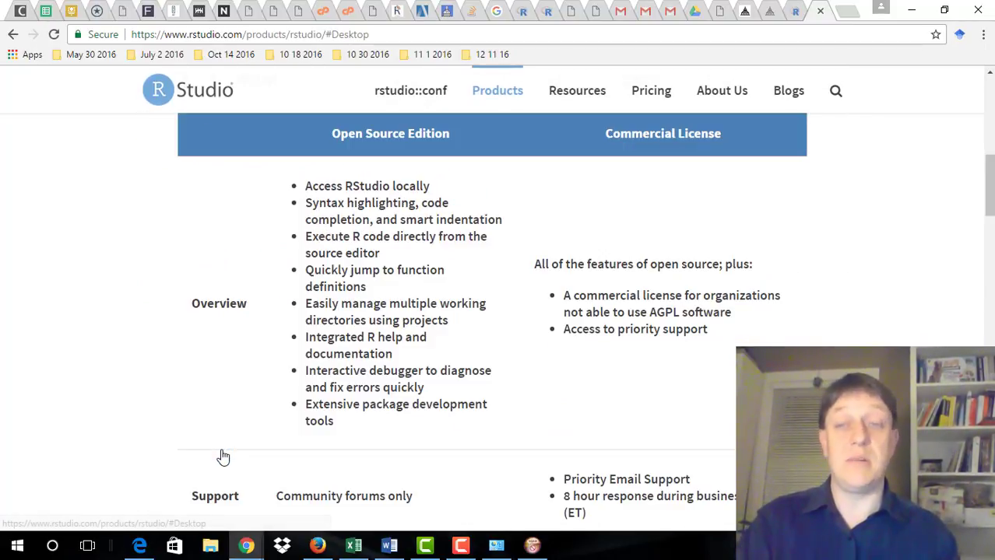
{"action": "scroll", "scroll_direction": "down", "scroll_amount": 3}
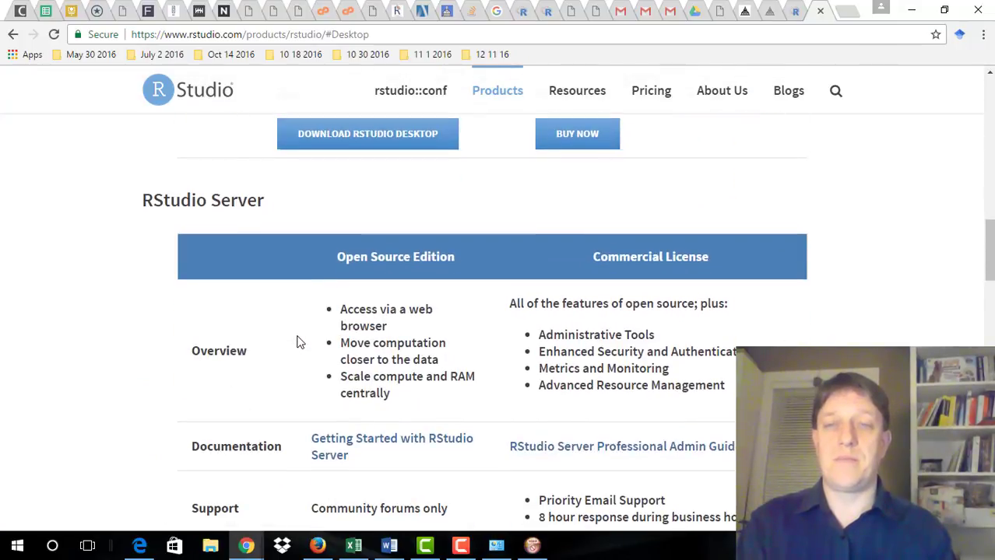
{"action": "left_click", "coordinate": [368, 133]}
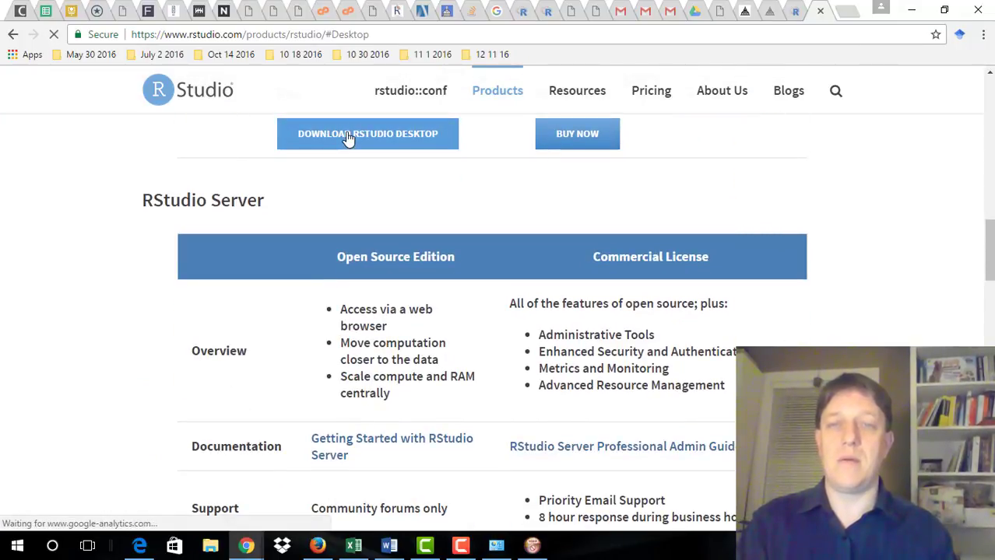
{"action": "left_click", "coordinate": [367, 133]}
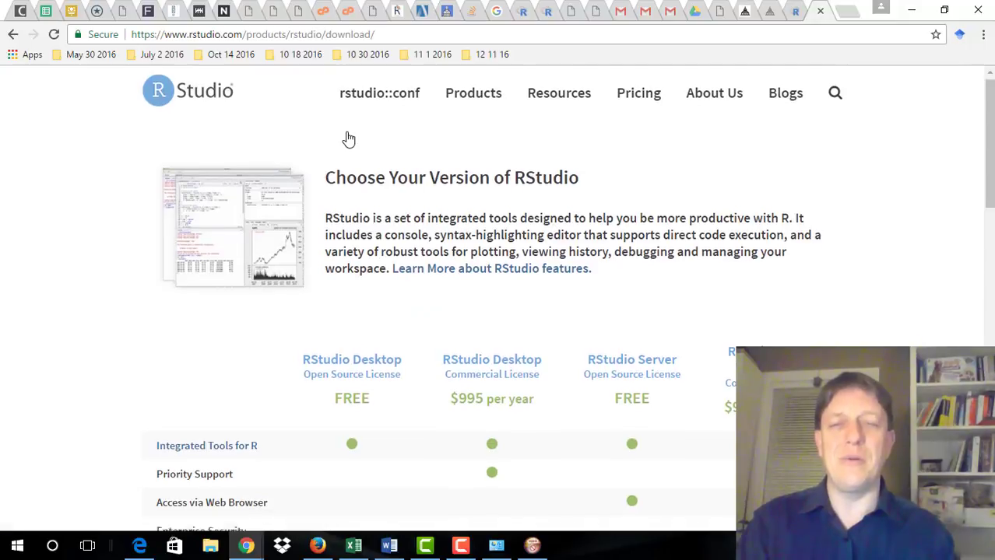
{"action": "scroll", "scroll_direction": "down", "scroll_amount": 3}
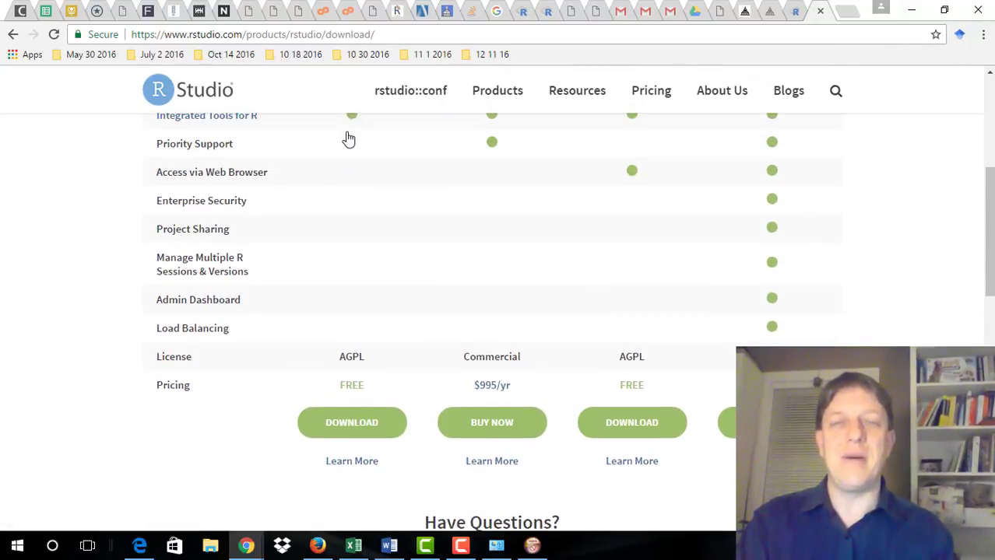
{"action": "mouse_move", "coordinate": [351, 422]}
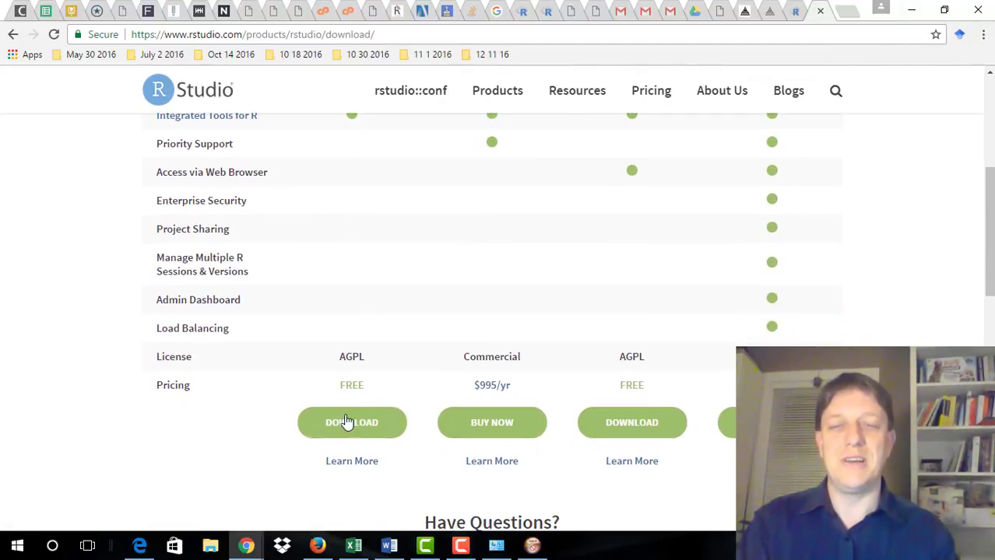
{"action": "left_click", "coordinate": [351, 423]}
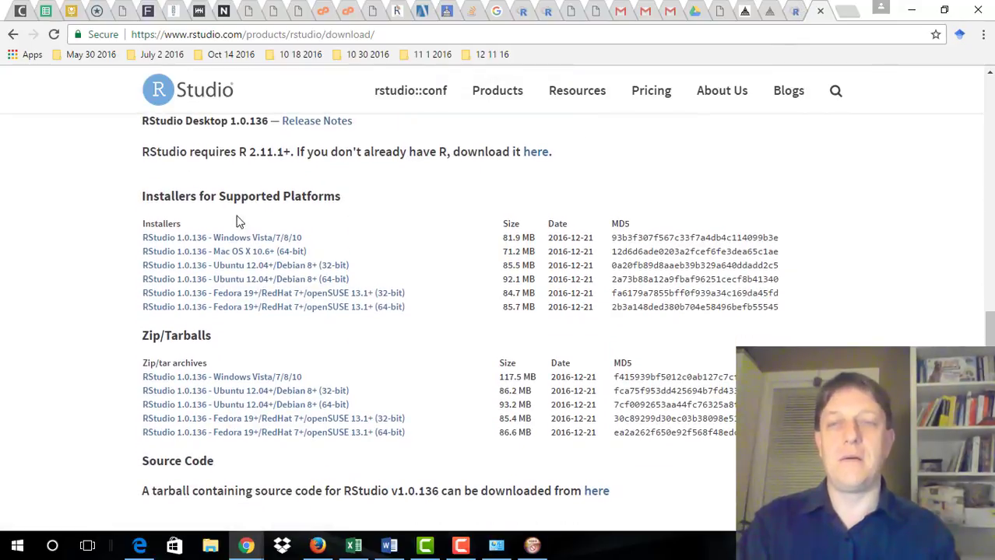
{"action": "left_click", "coordinate": [245, 265]}
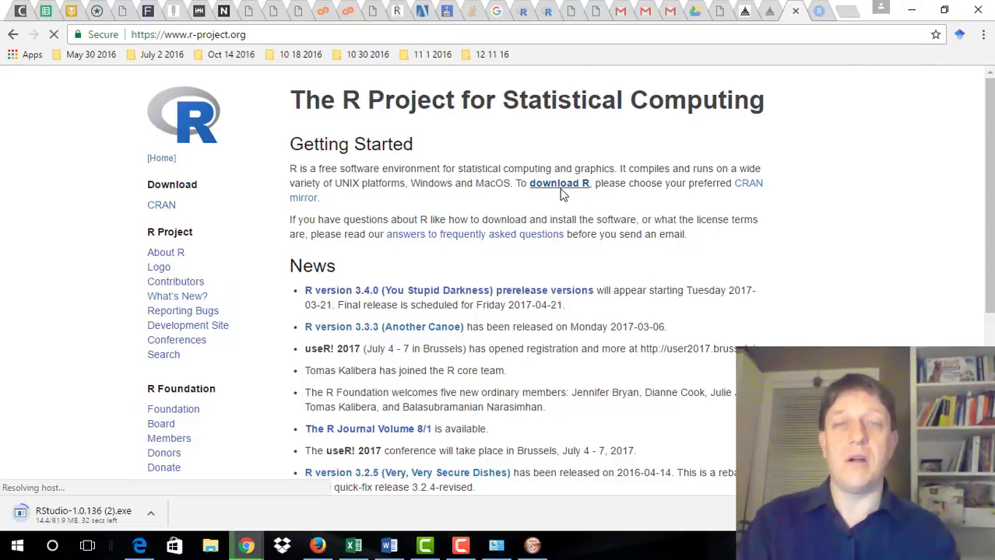
Step: From r-project.org, pick the UCLA mirror and download base R 3.3.3 for Windows
{"action": "left_click", "coordinate": [559, 183]}
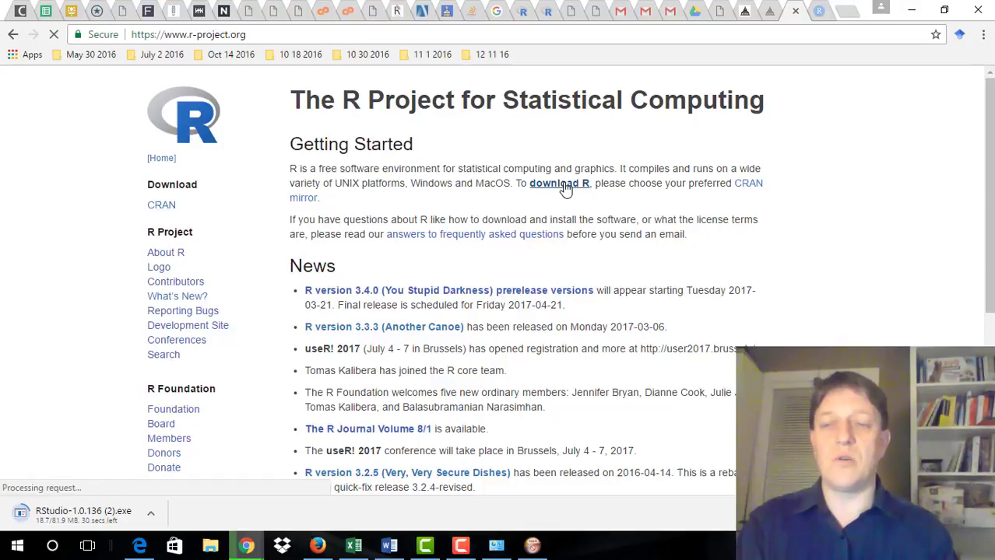
{"action": "left_click", "coordinate": [559, 182]}
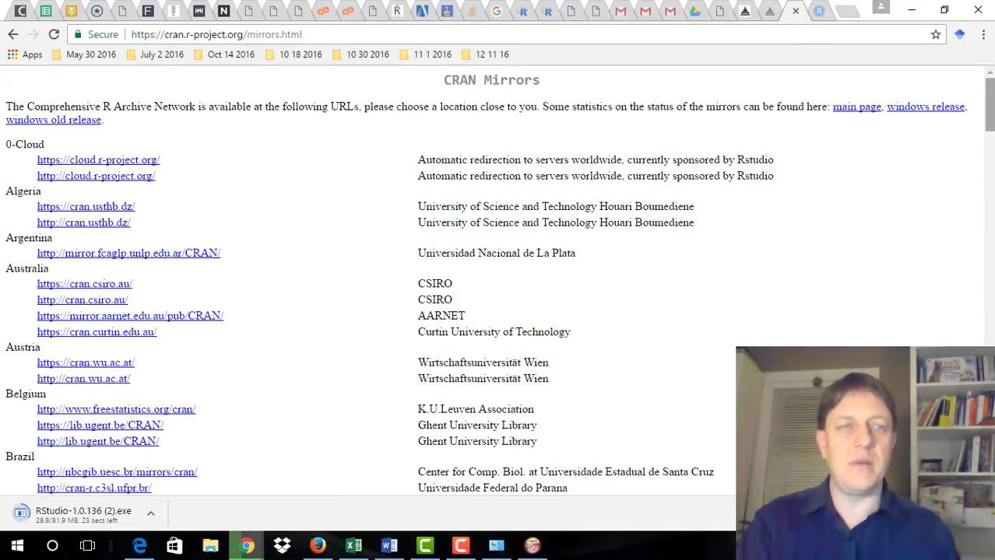
{"action": "scroll", "scroll_direction": "down", "scroll_amount": 3}
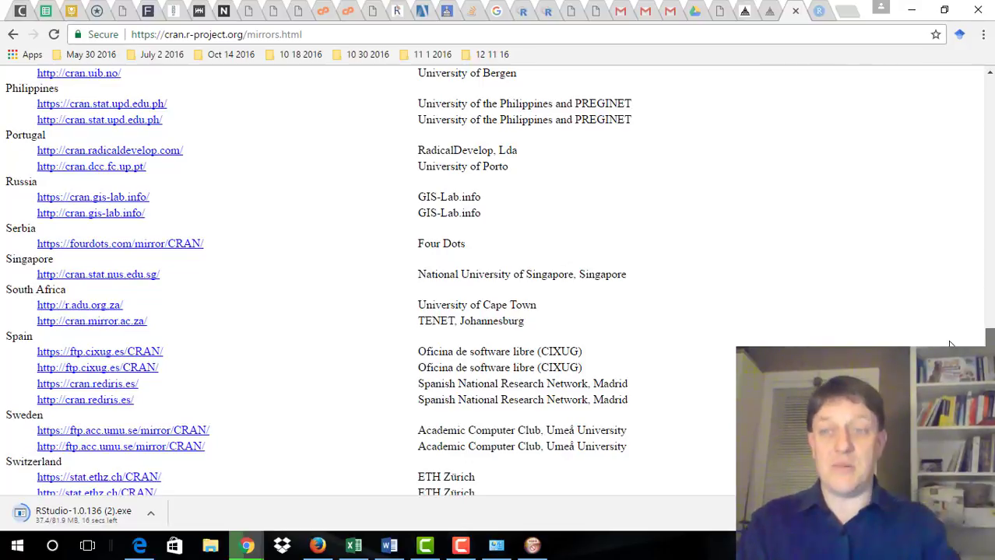
{"action": "scroll", "scroll_direction": "down", "scroll_amount": 3}
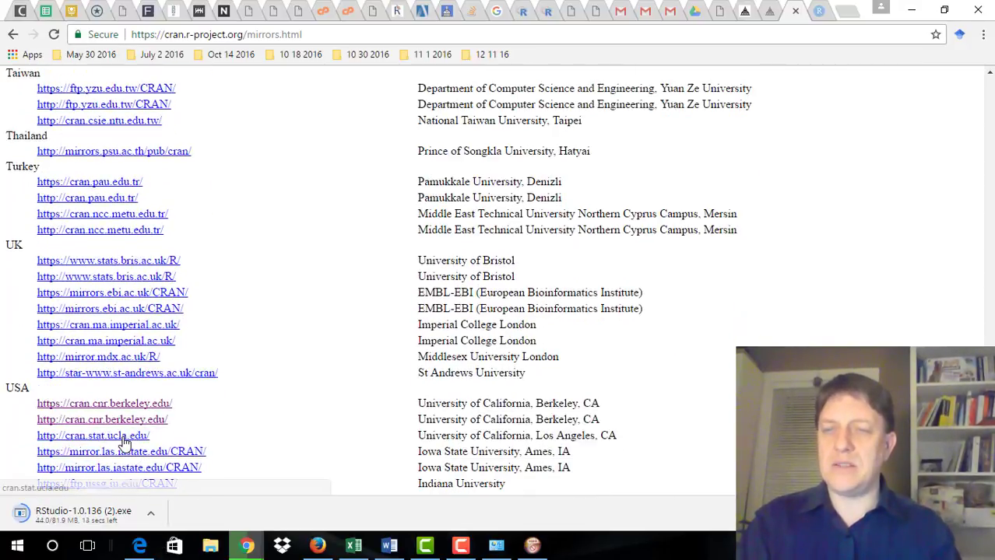
{"action": "left_click", "coordinate": [93, 435]}
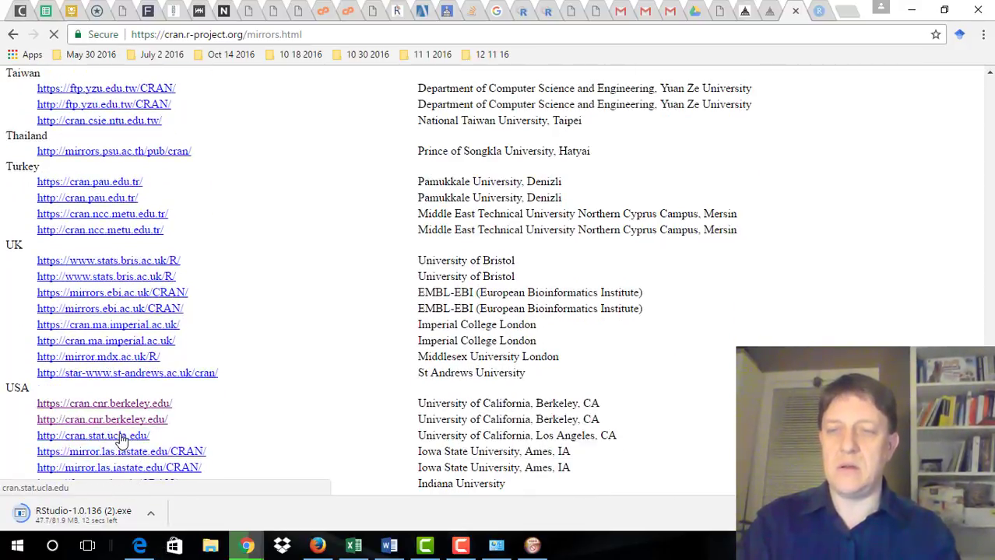
{"action": "left_click", "coordinate": [93, 435]}
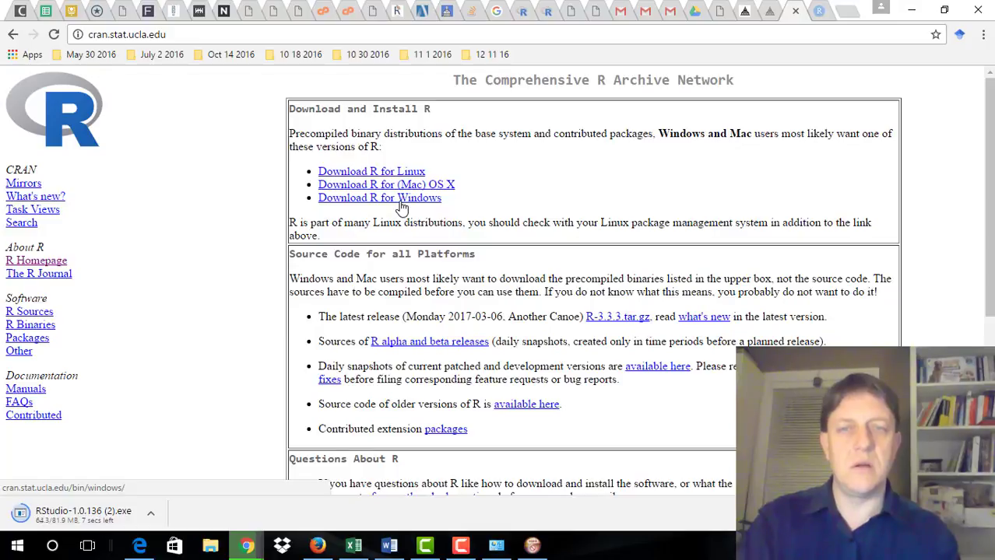
{"action": "left_click", "coordinate": [379, 197]}
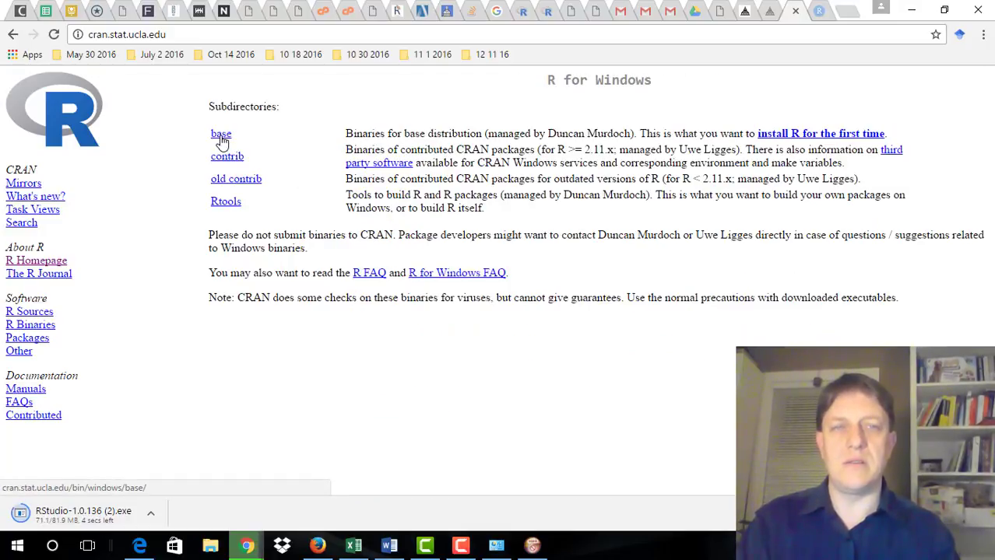
{"action": "left_click", "coordinate": [221, 133]}
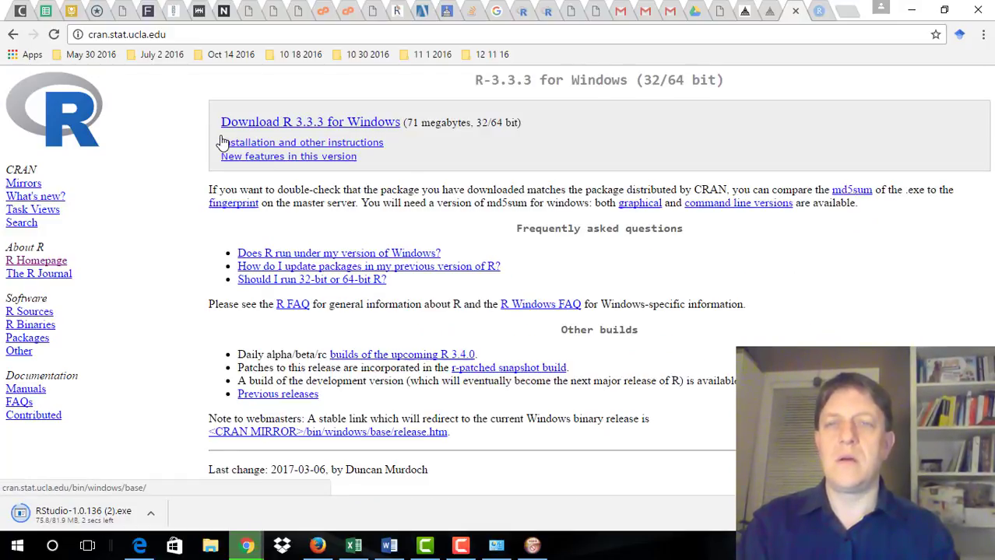
{"action": "left_click", "coordinate": [310, 122]}
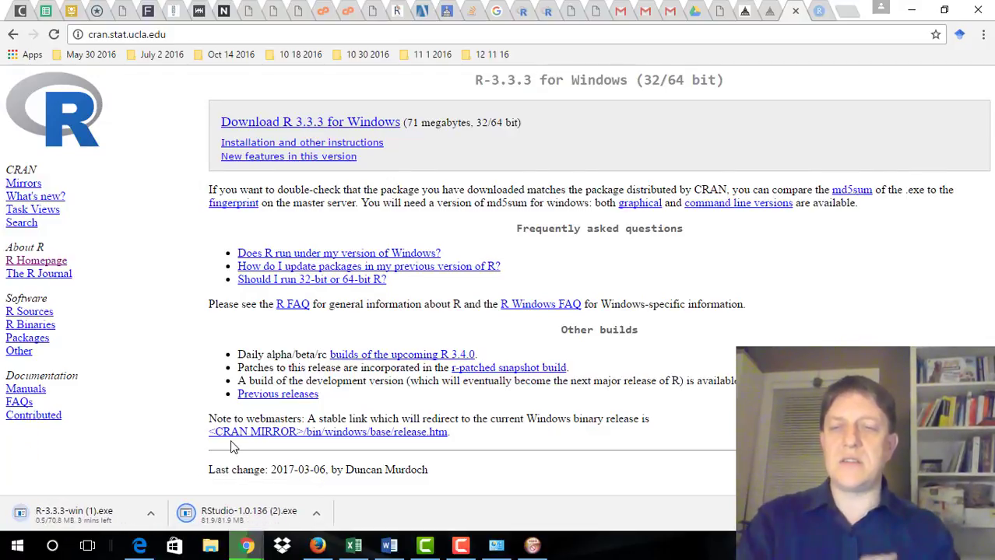
{"action": "mouse_move", "coordinate": [180, 456]}
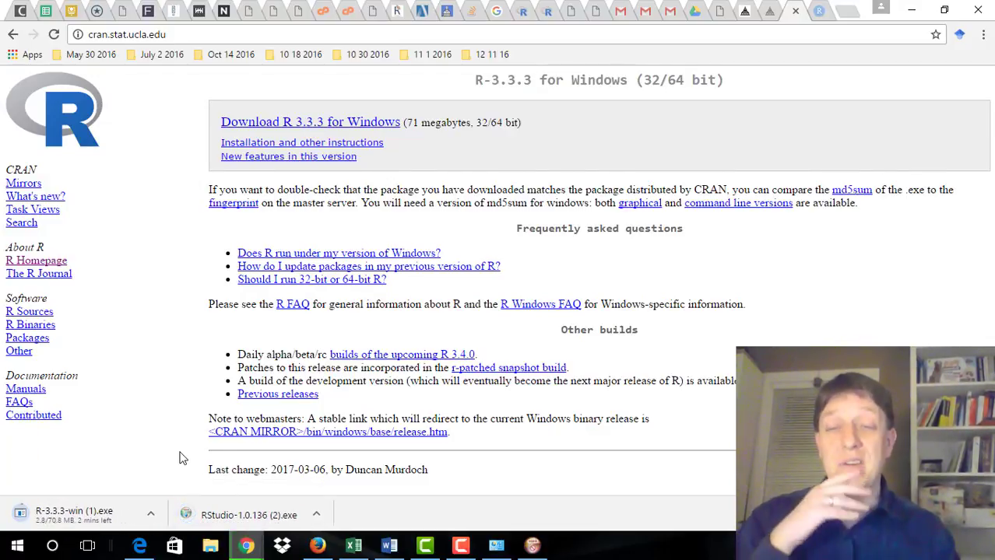